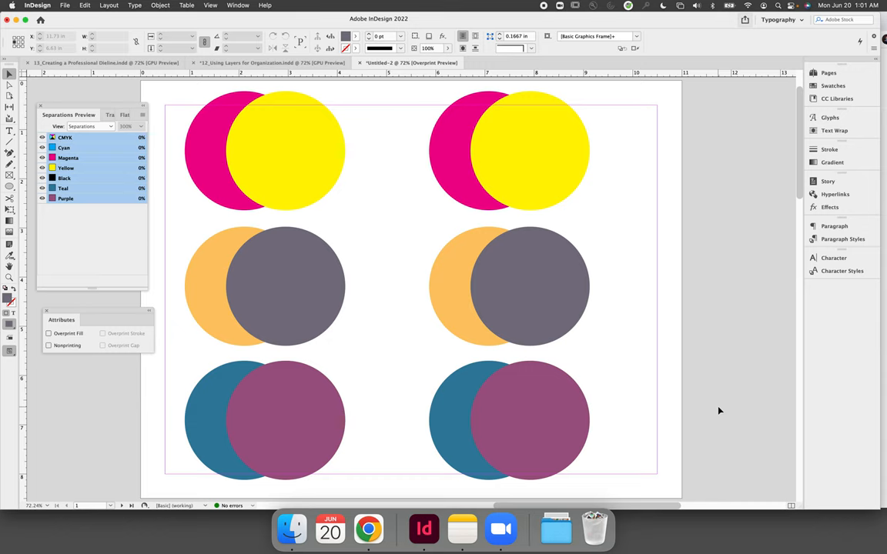
mouse_move(356, 165)
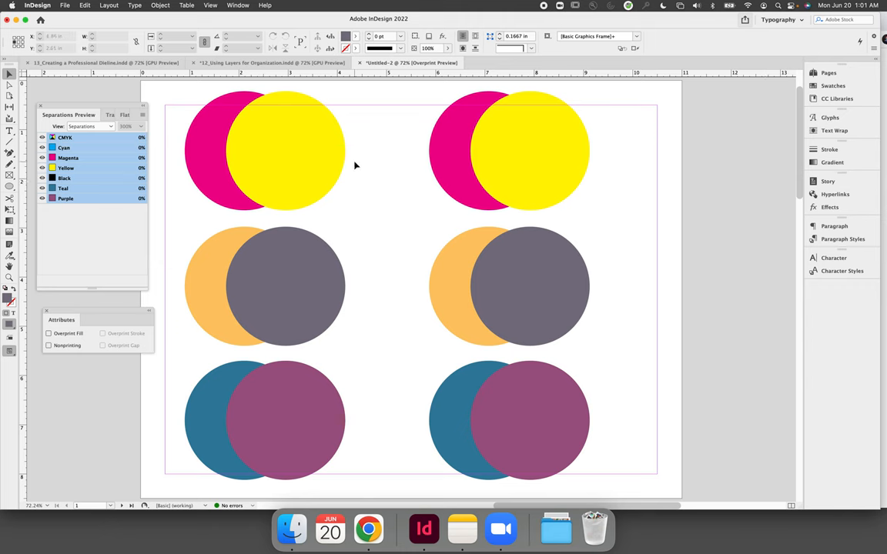
- Select the top-left yellow circle and show the Swatches panel beside the circle pairs
click(833, 87)
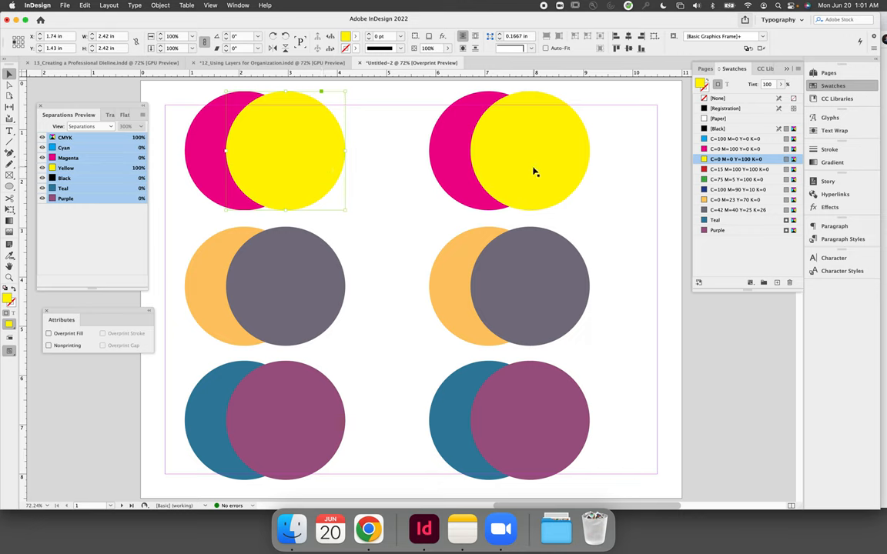
mouse_move(523, 176)
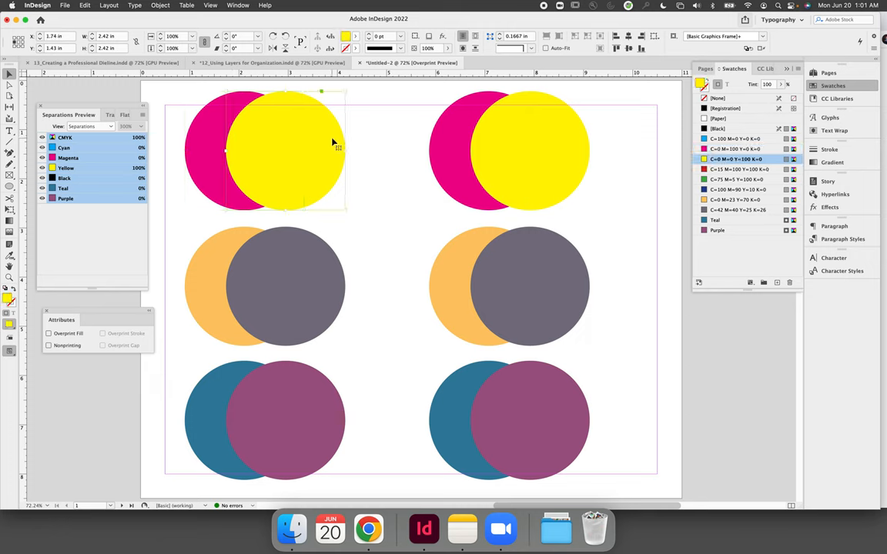
mouse_move(194, 133)
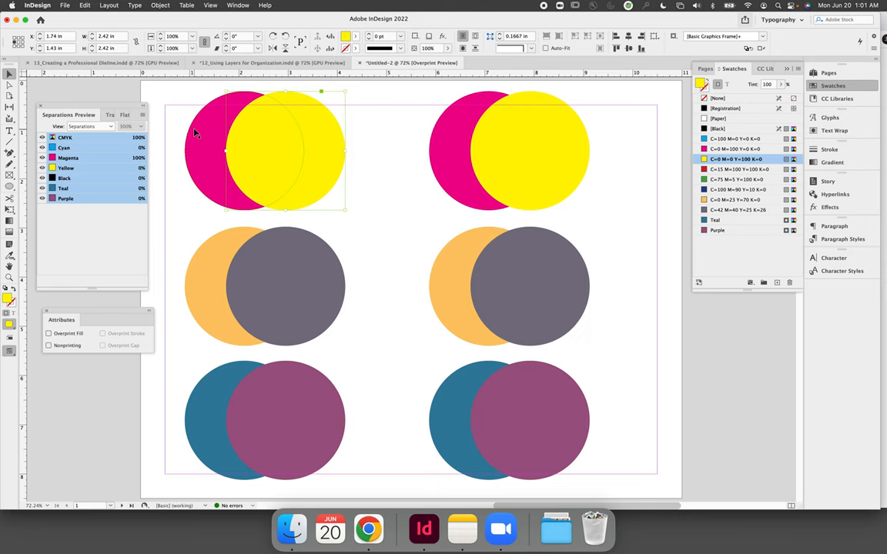
mouse_move(198, 142)
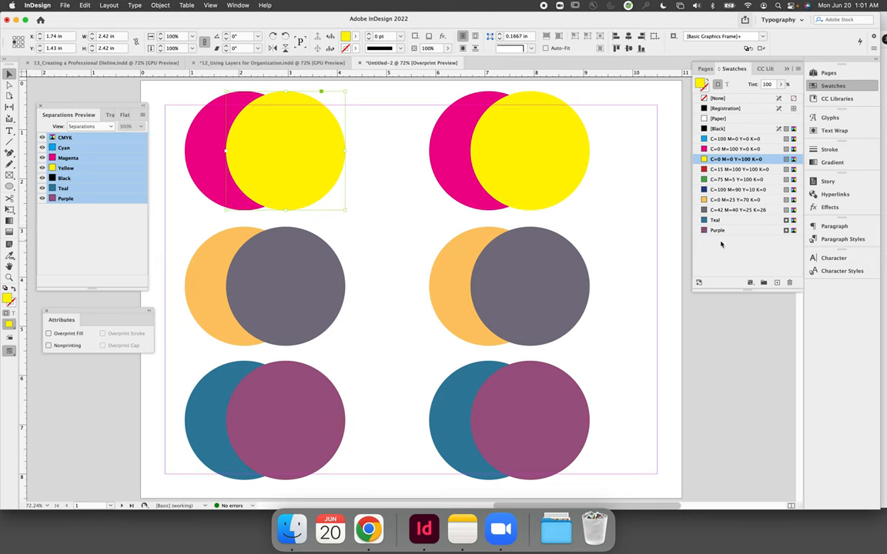
mouse_move(723, 239)
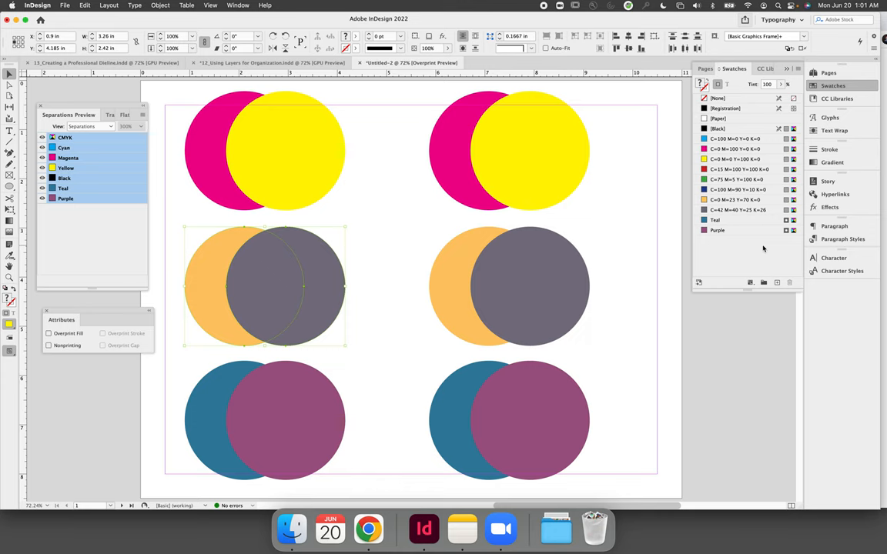
mouse_move(752, 248)
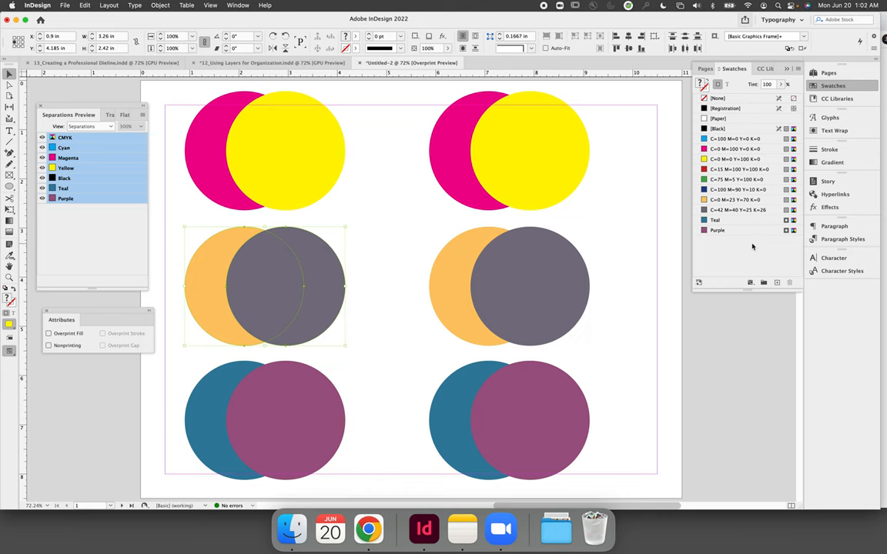
click(379, 308)
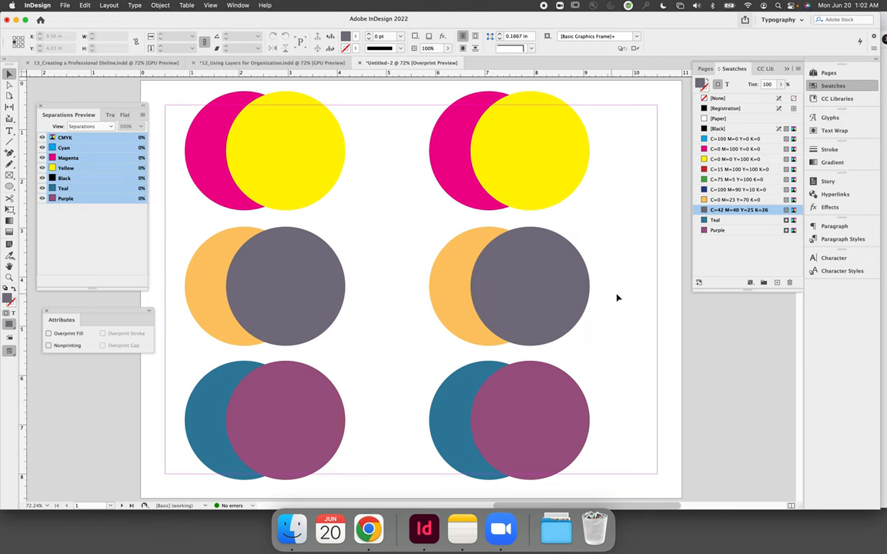
mouse_move(622, 367)
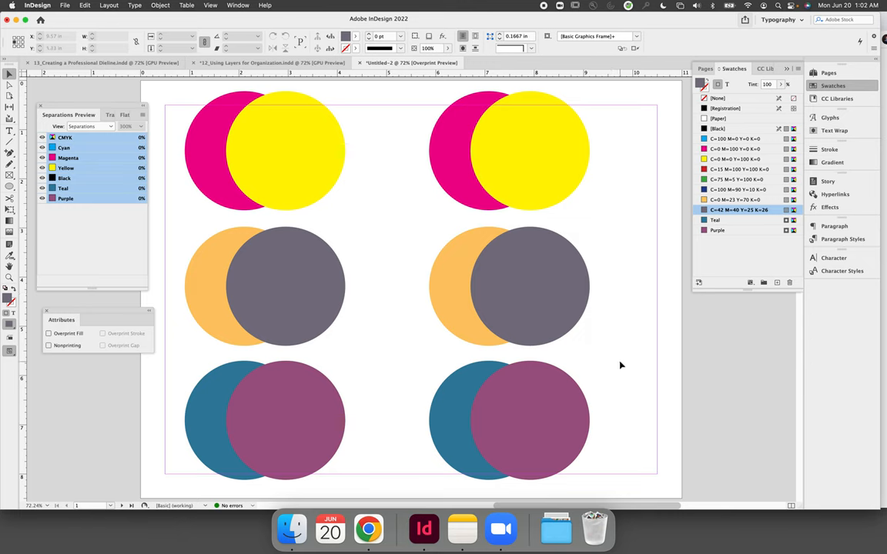
mouse_move(400, 308)
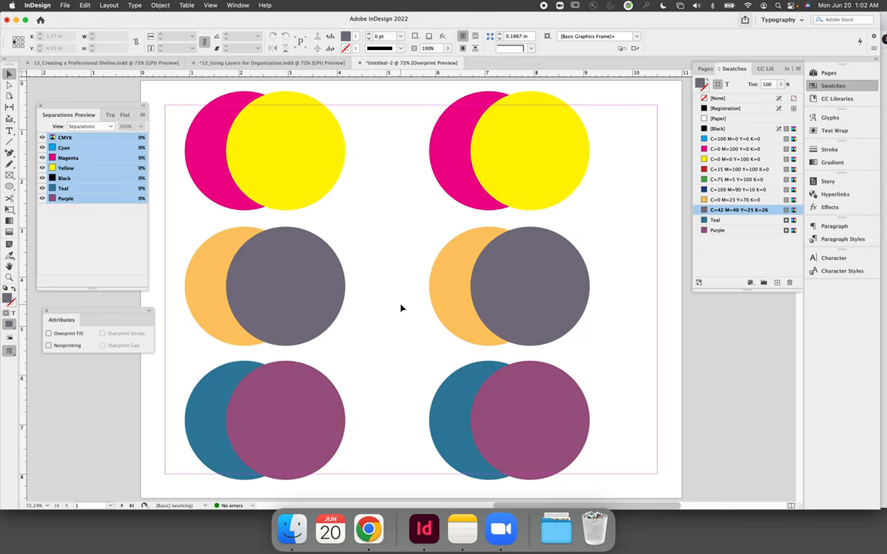
click(91, 126)
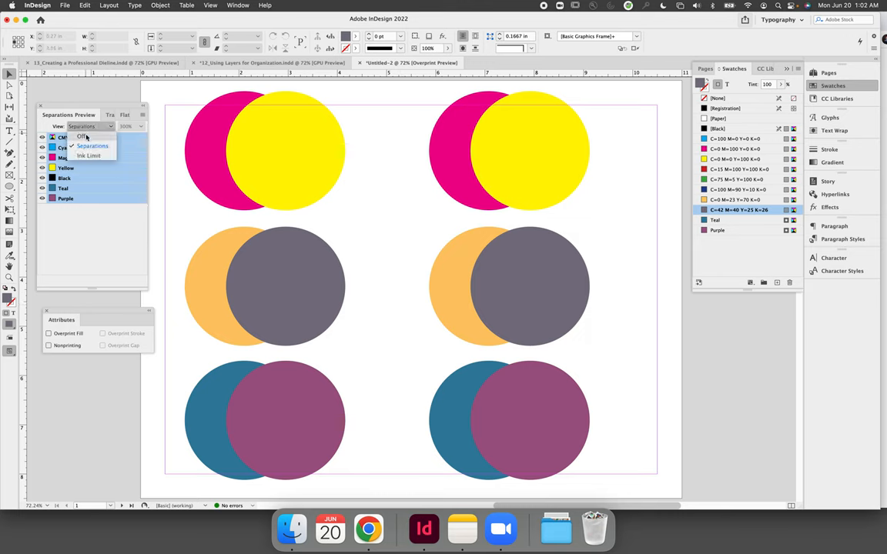
click(82, 136)
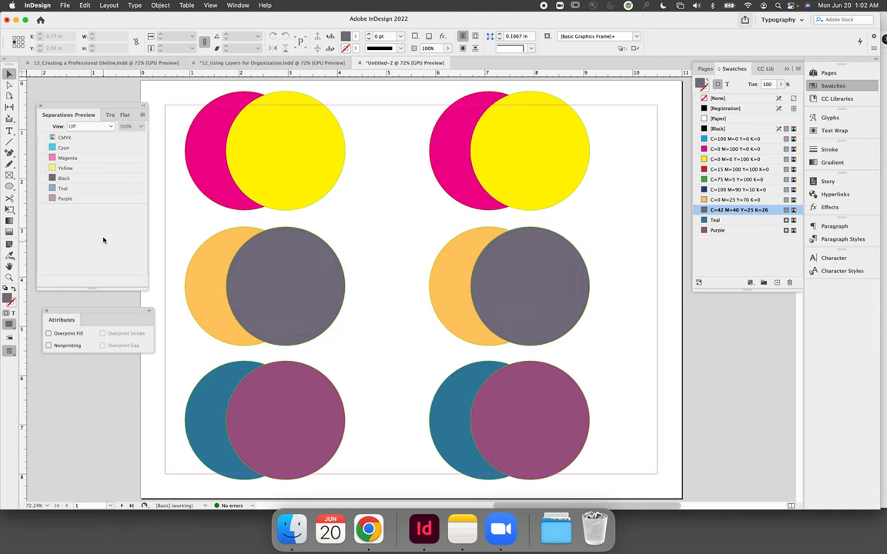
click(237, 6)
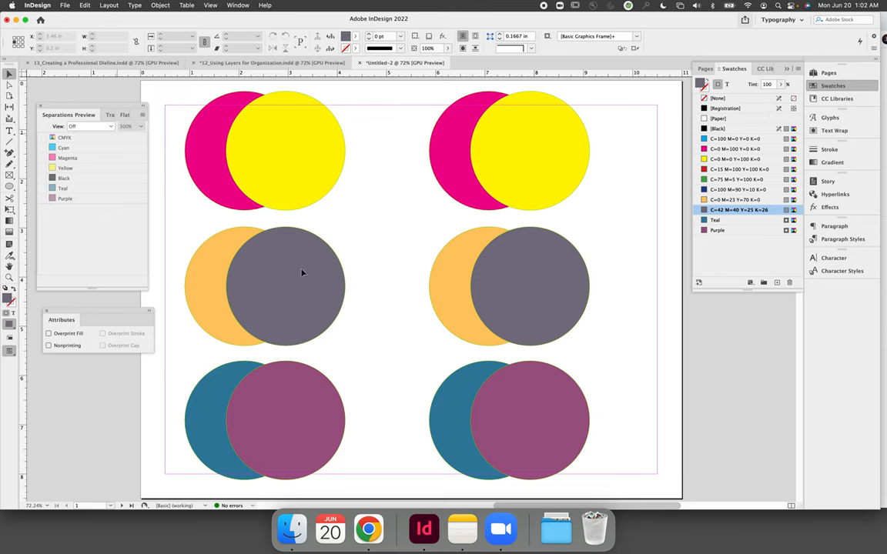
mouse_move(421, 318)
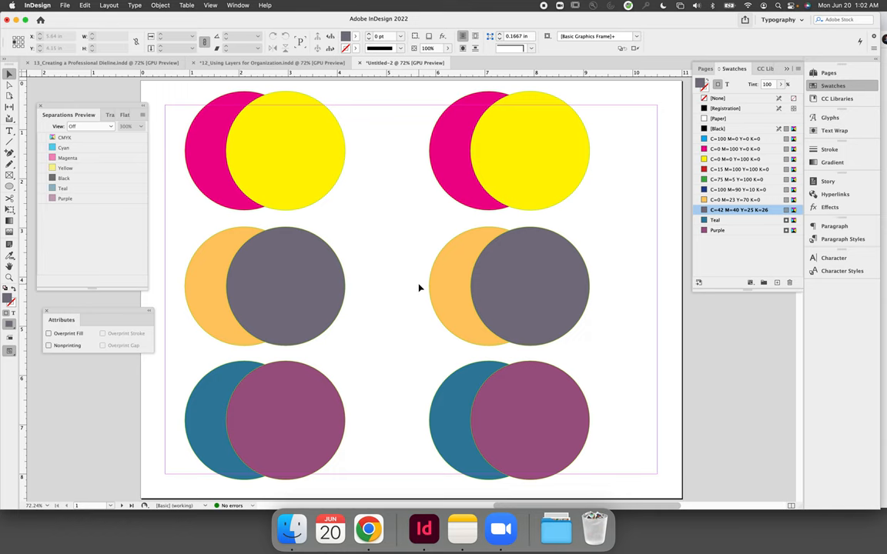
mouse_move(401, 290)
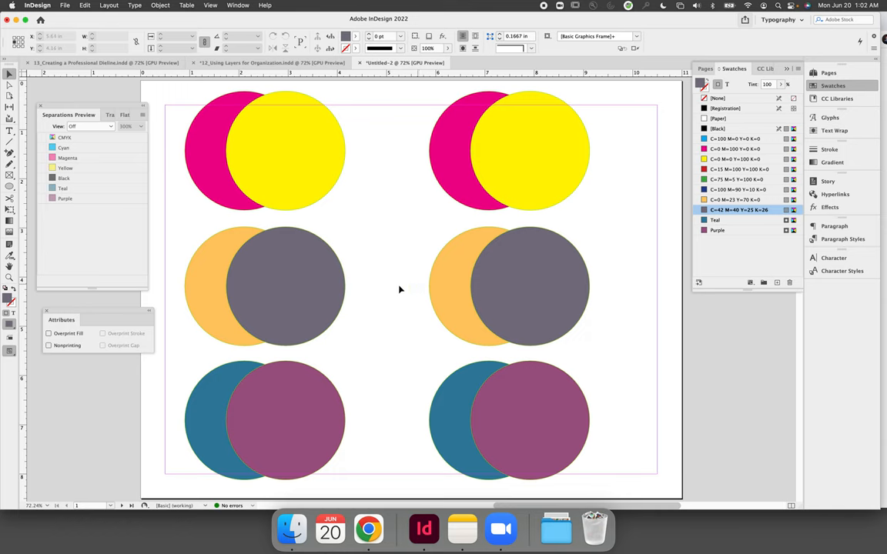
click(90, 127)
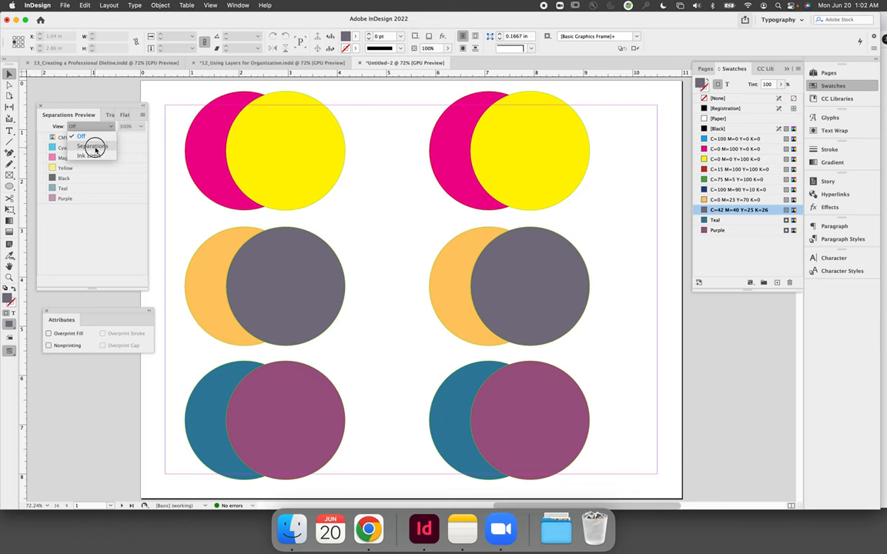
click(93, 147)
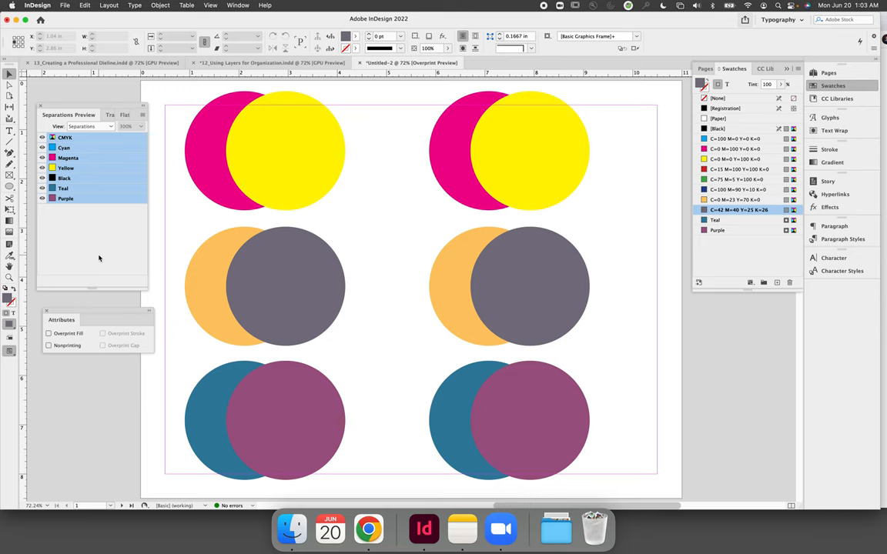
mouse_move(99, 259)
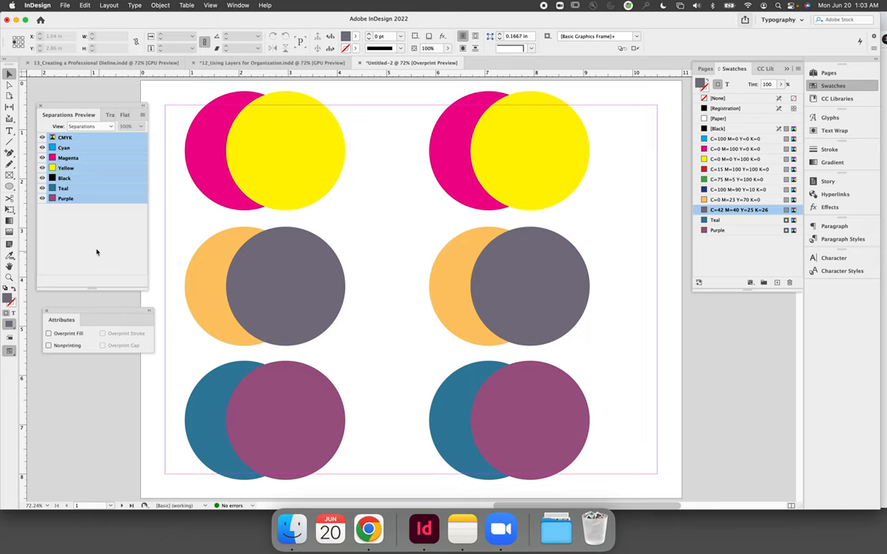
- Preview the Black plate alone, restore all separations, then hide the Yellow plate
click(44, 188)
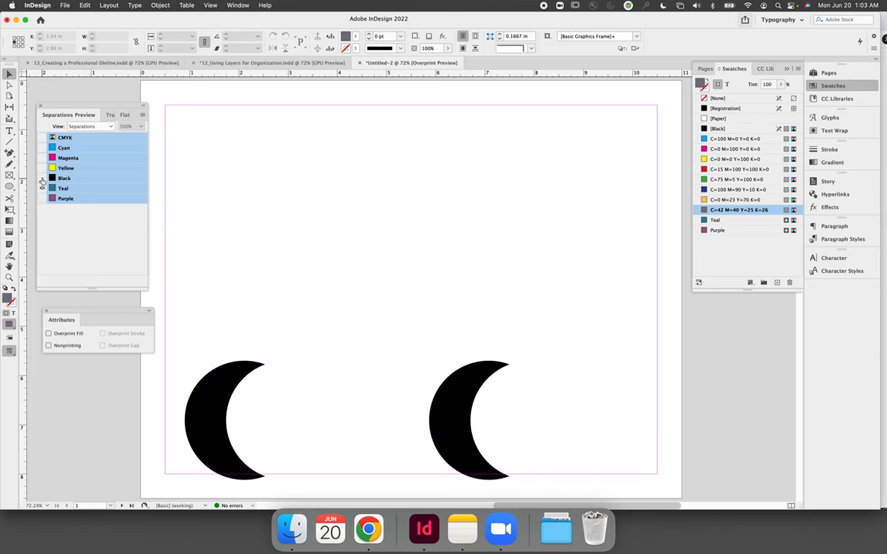
click(43, 179)
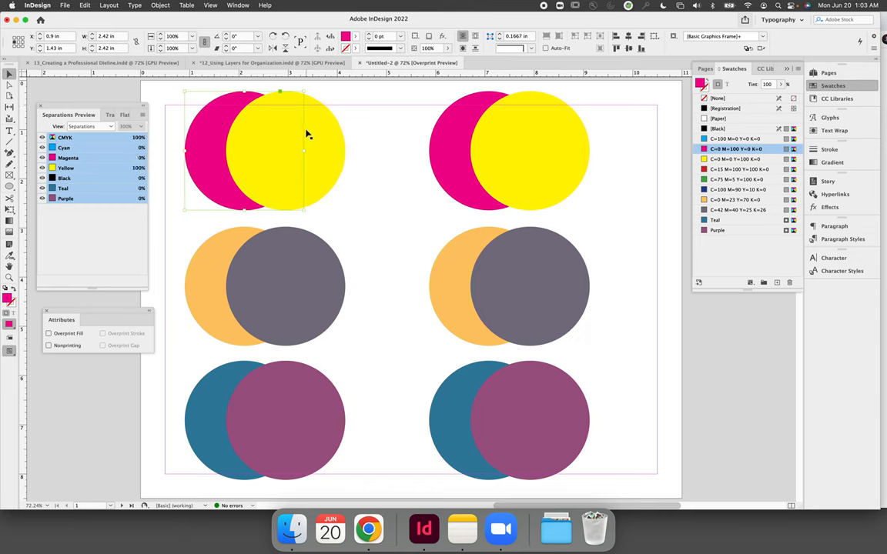
mouse_move(320, 135)
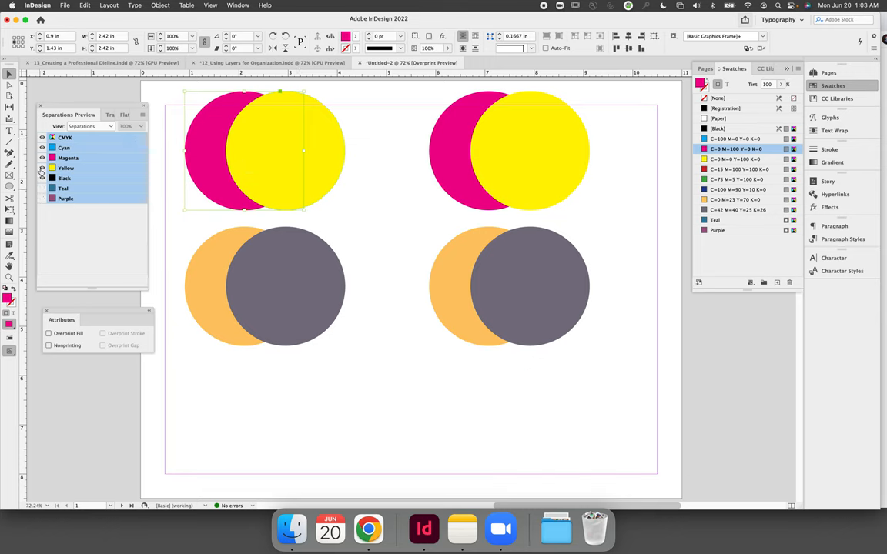
click(44, 168)
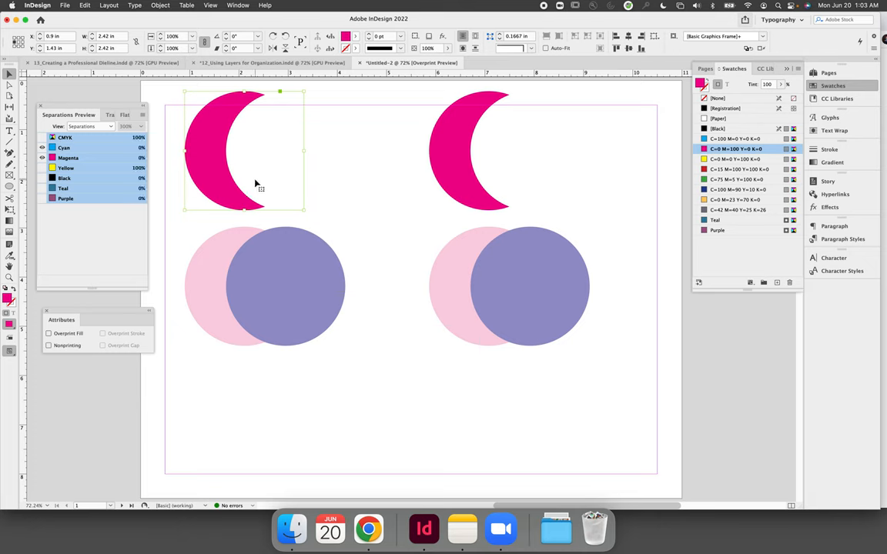
mouse_move(317, 128)
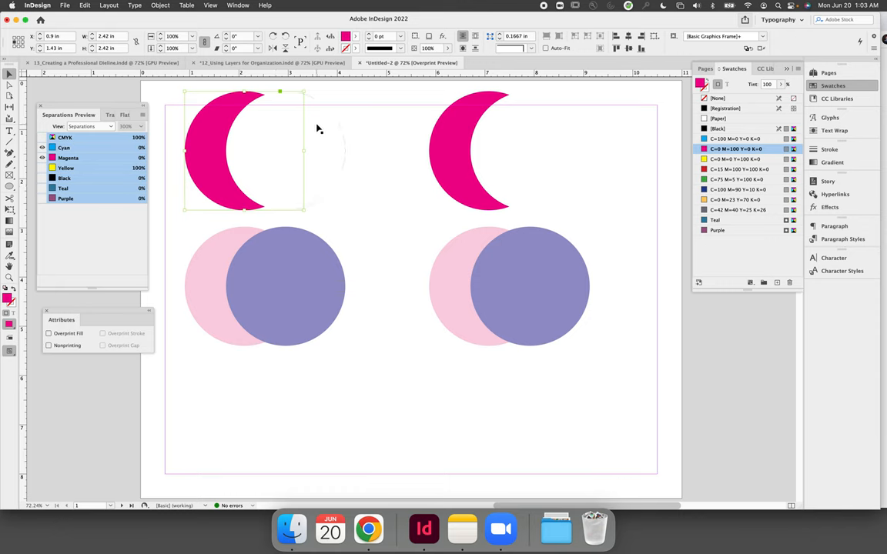
mouse_move(243, 172)
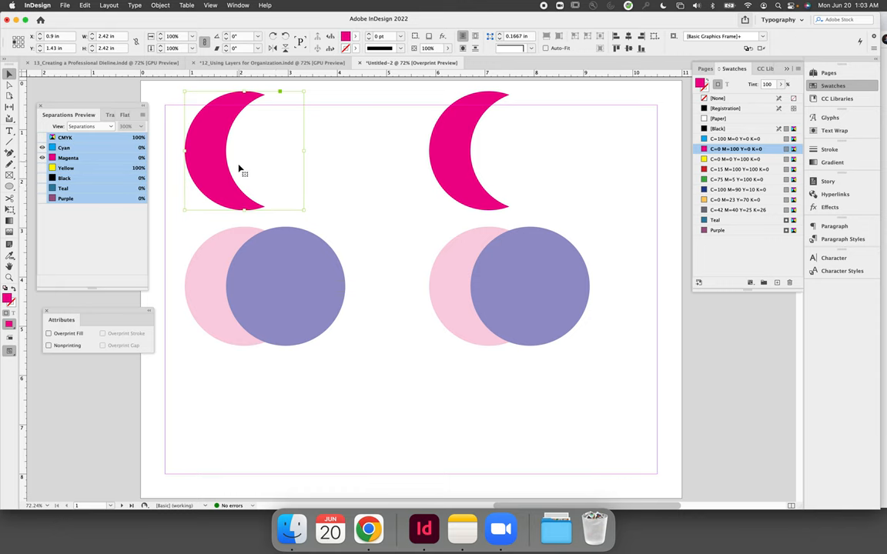
mouse_move(245, 179)
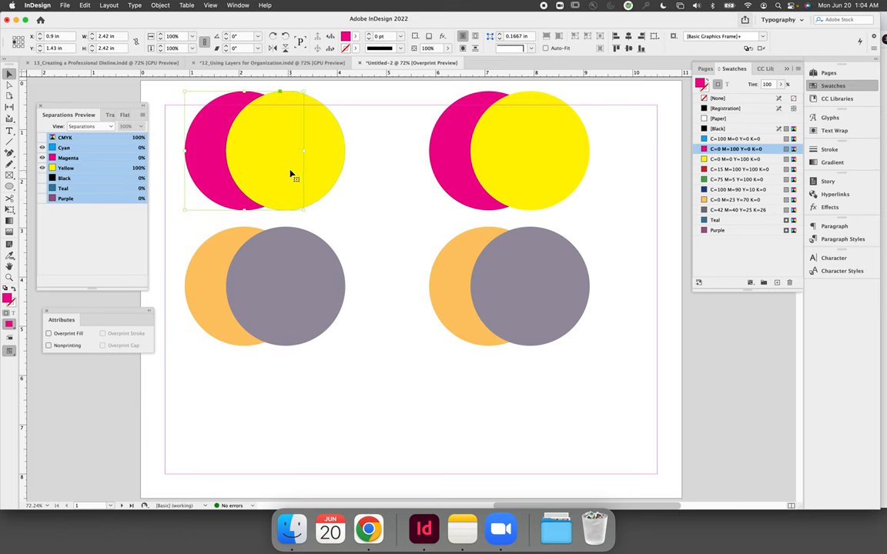
mouse_move(278, 177)
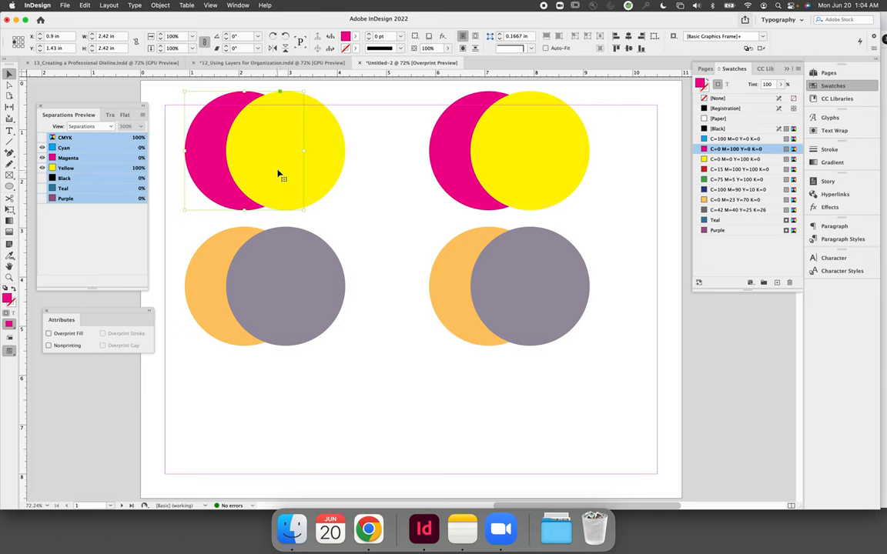
mouse_move(279, 163)
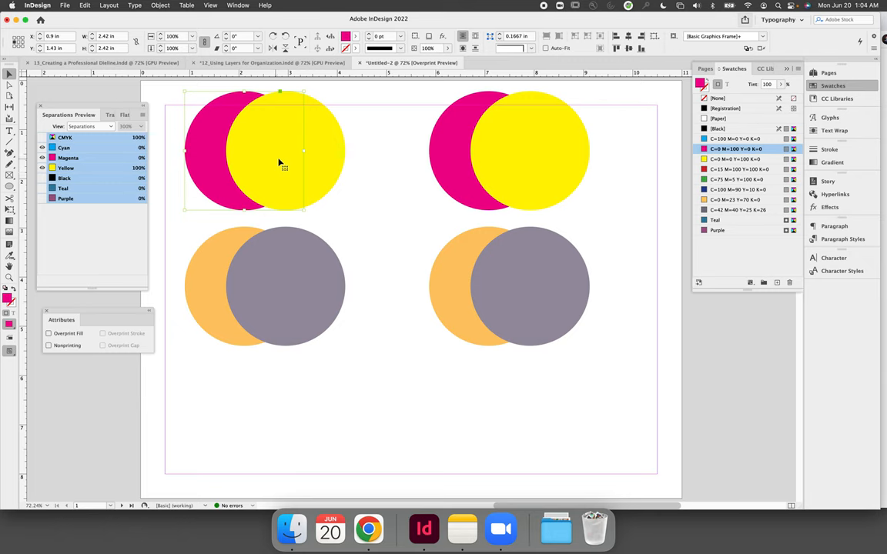
- Set Overprint Fill on the top-right yellow circle so its magenta overlap turns red
click(43, 188)
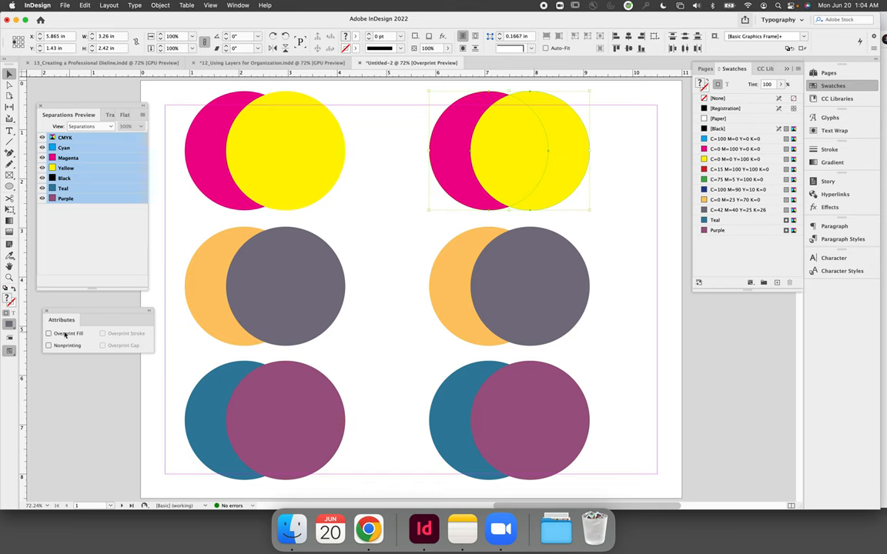
click(49, 333)
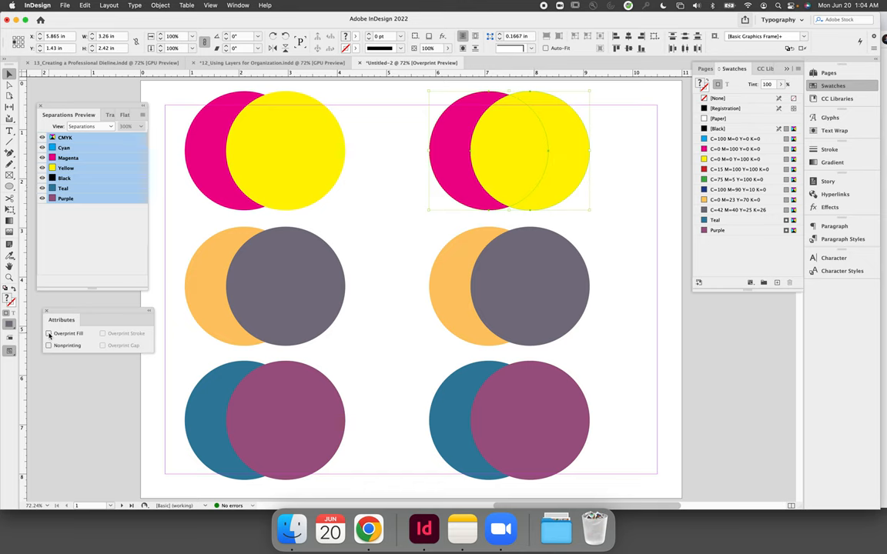
click(50, 332)
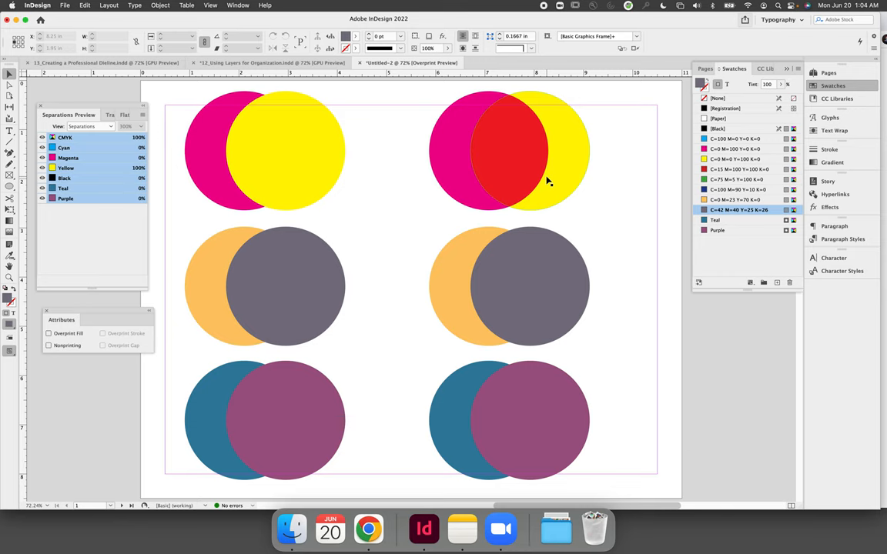
mouse_move(163, 212)
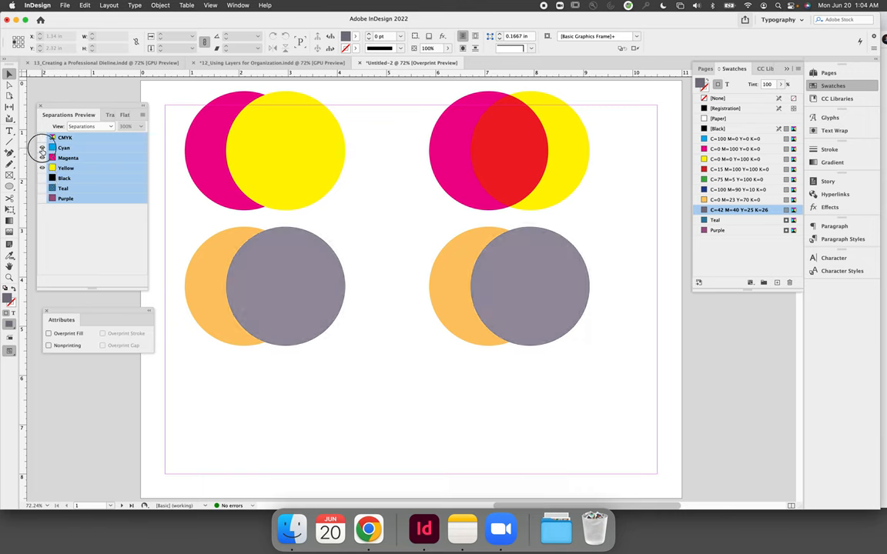
click(43, 178)
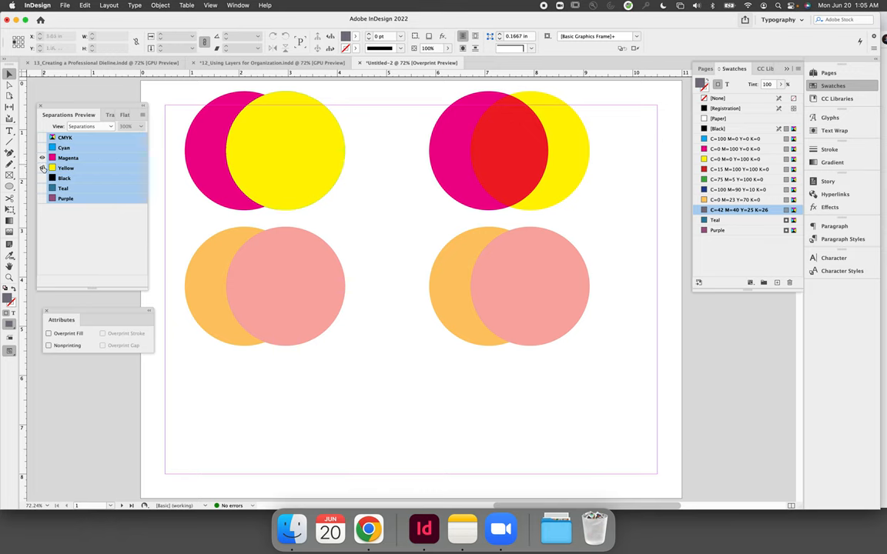
click(43, 168)
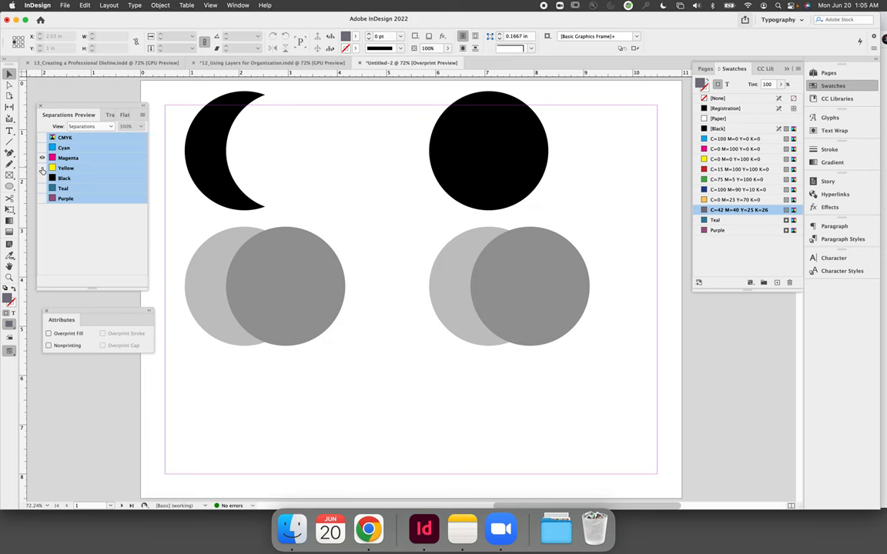
click(43, 168)
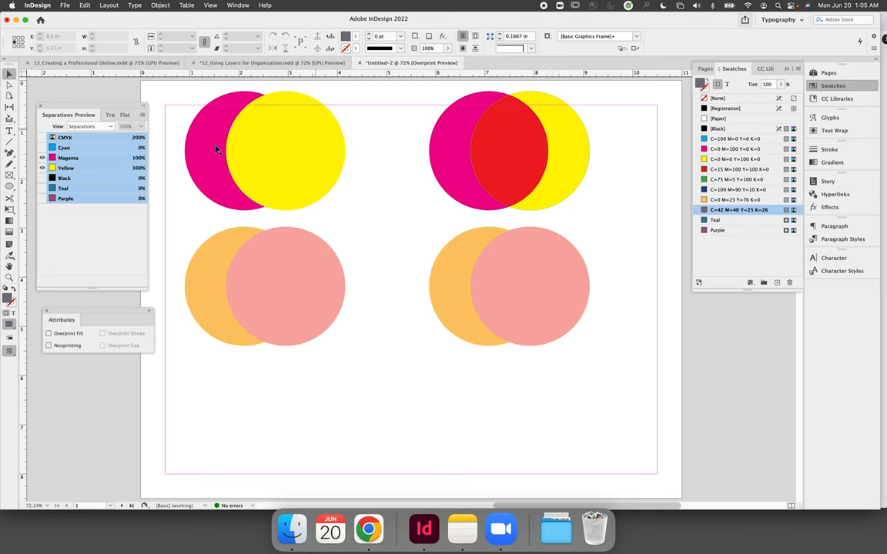
click(43, 179)
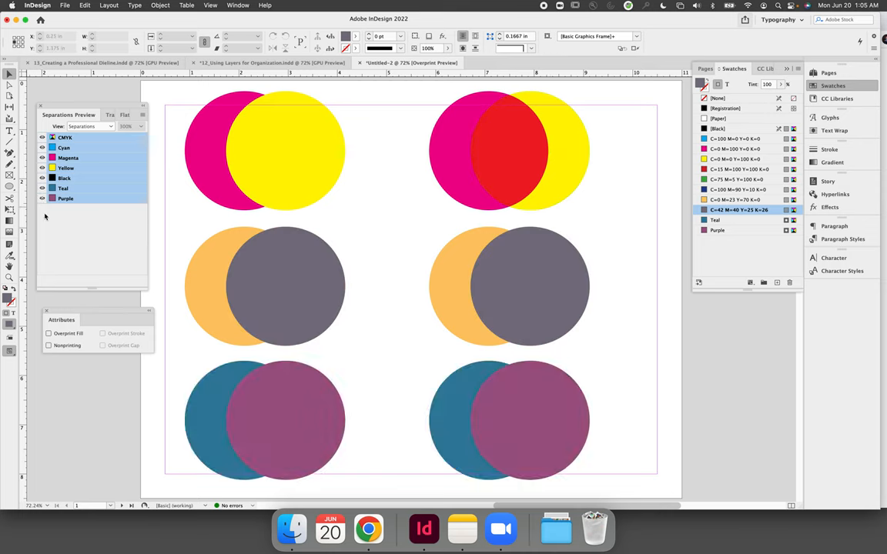
- Switch Separations Preview off and set Overprint Fill on the middle-right grey and bottom-right plum circles
click(91, 127)
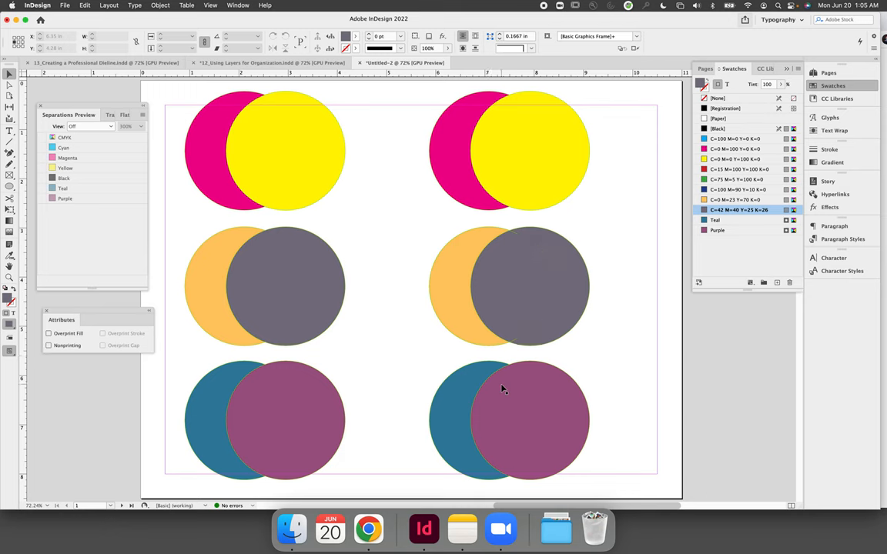
mouse_move(593, 290)
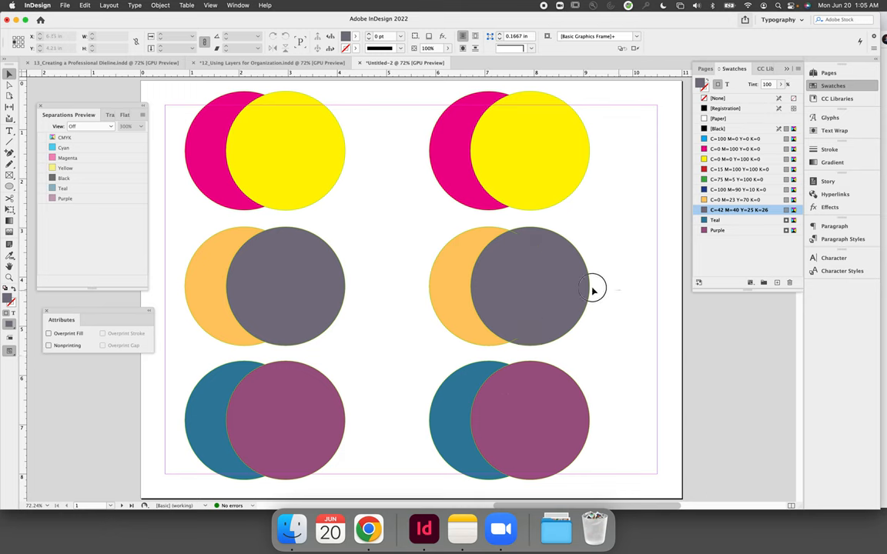
click(508, 285)
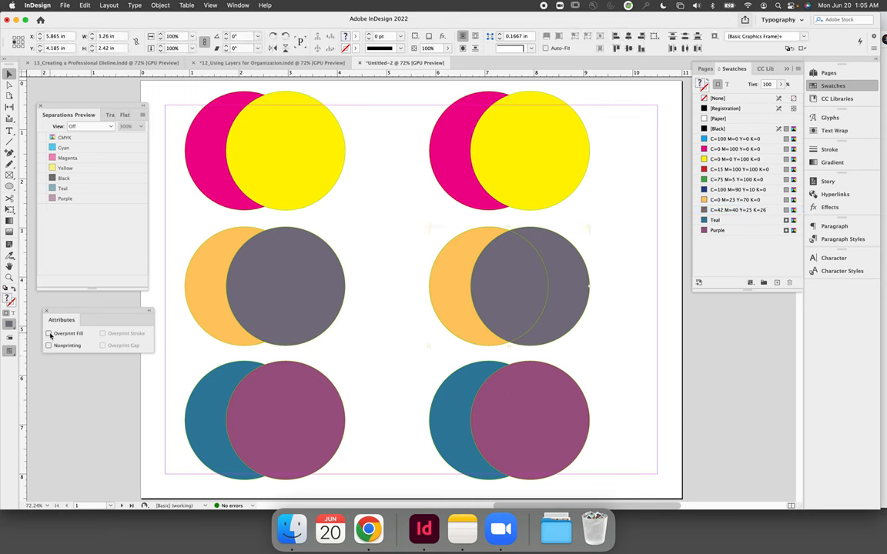
click(50, 332)
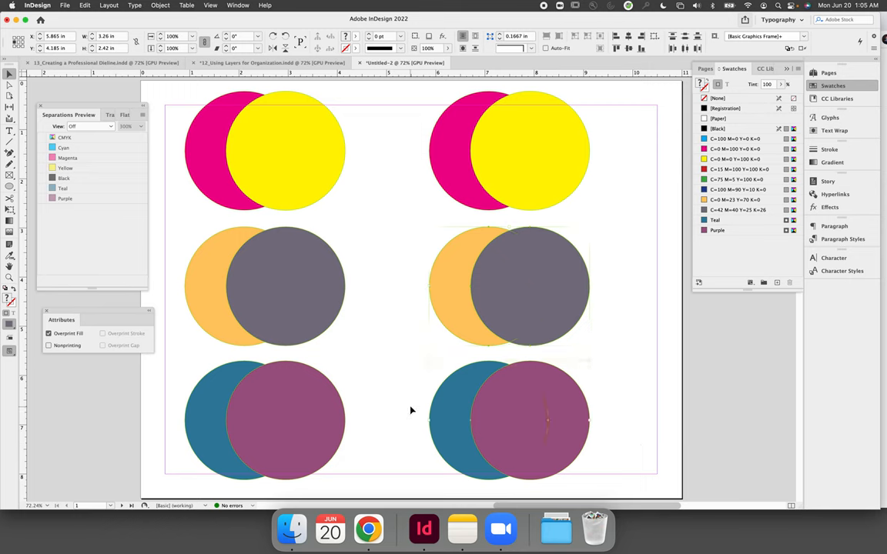
click(50, 332)
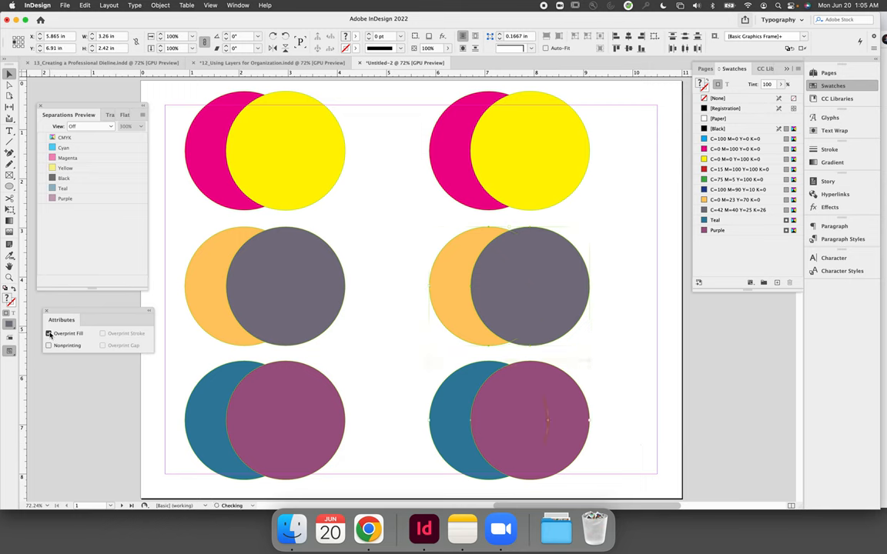
click(50, 332)
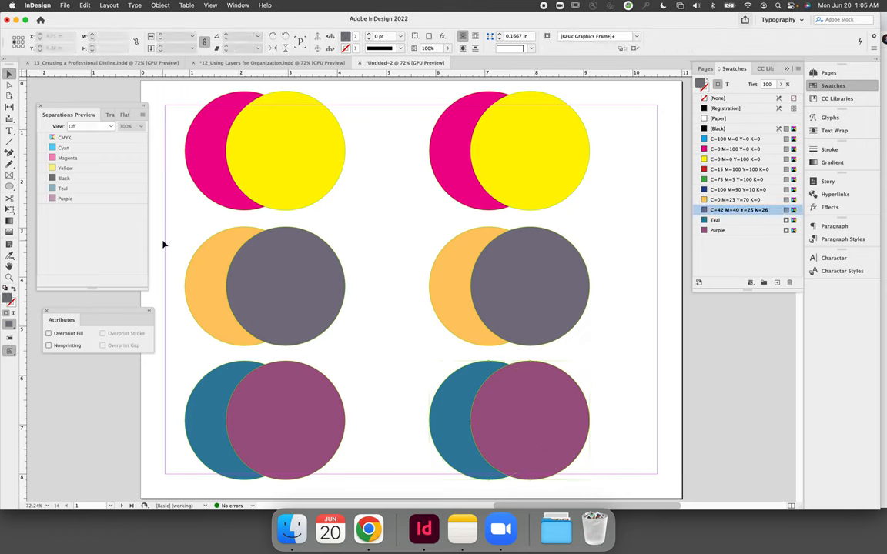
- Turn Separations Preview back on, overprint the bottom-right plum circle and show only the Black ink
click(91, 127)
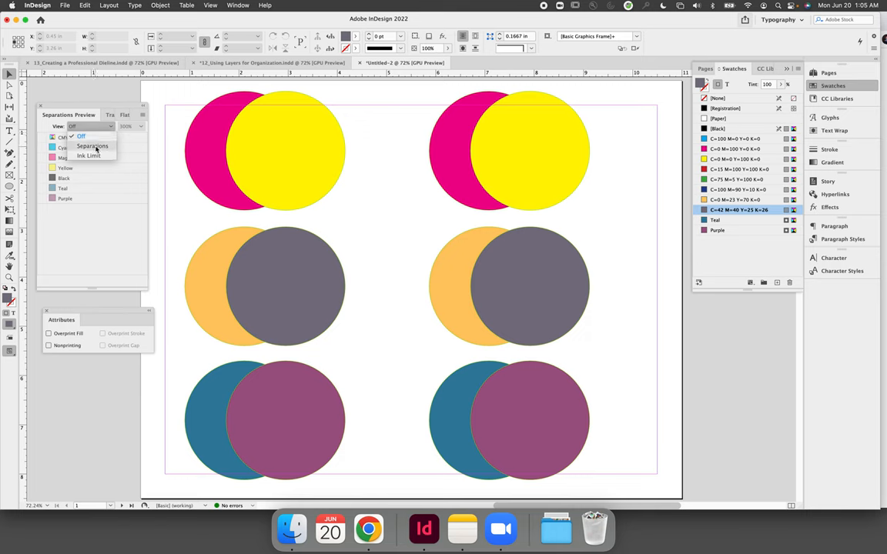
click(92, 146)
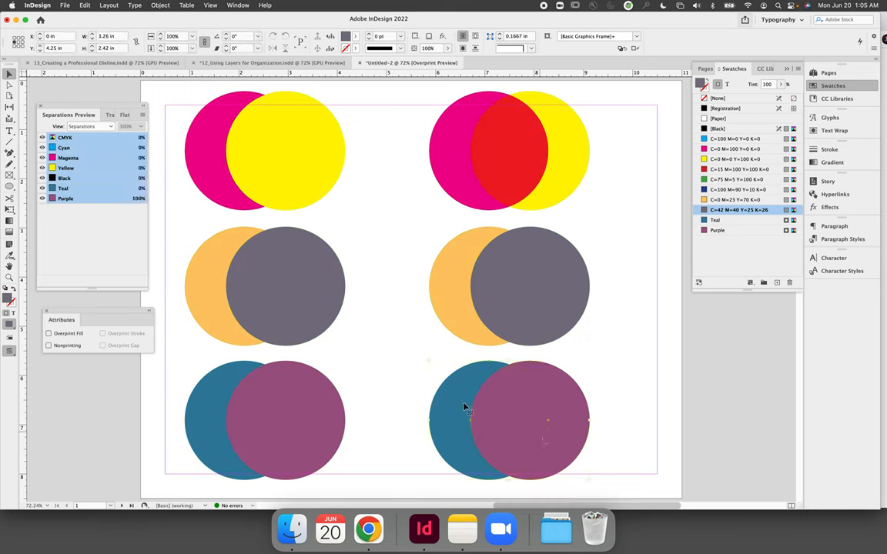
click(49, 332)
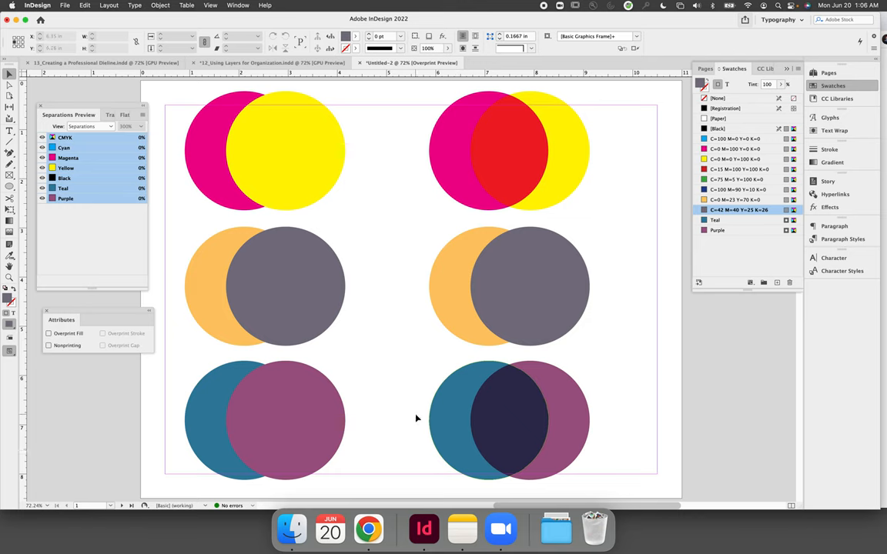
mouse_move(410, 409)
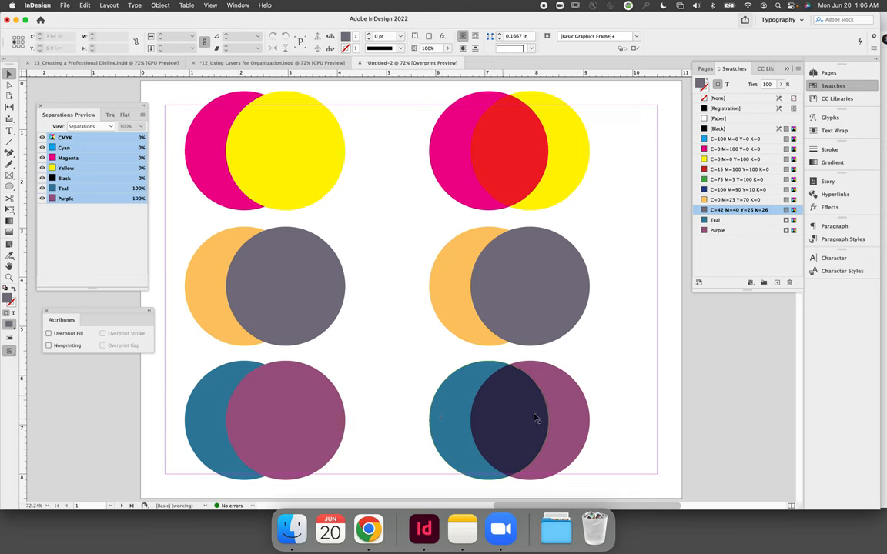
click(43, 188)
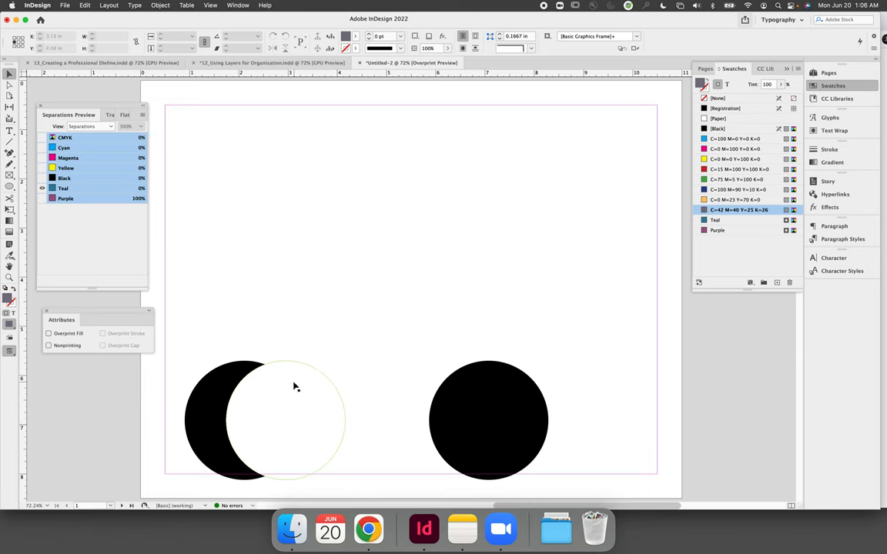
mouse_move(283, 416)
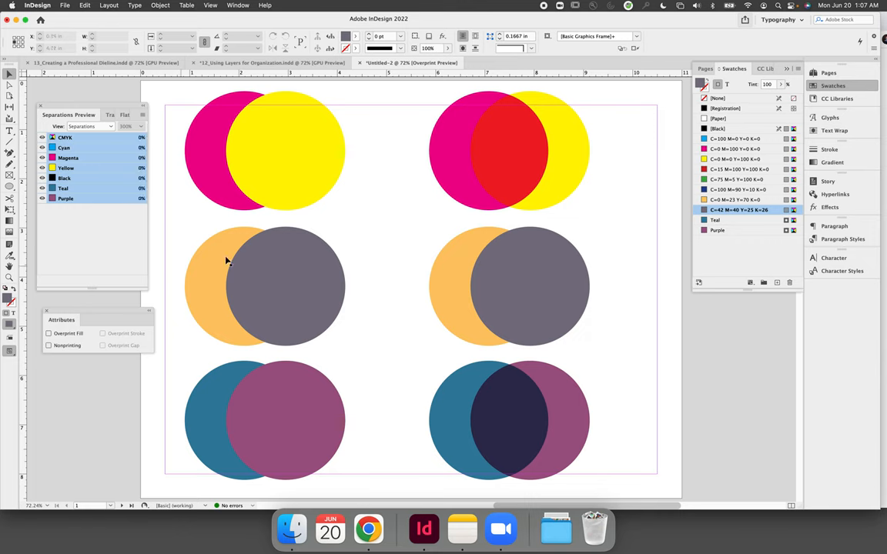
mouse_move(625, 312)
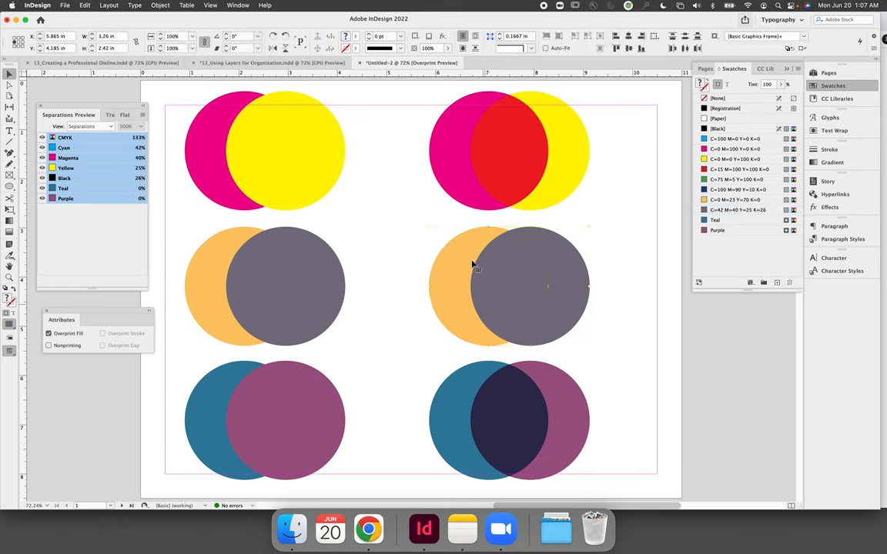
click(477, 265)
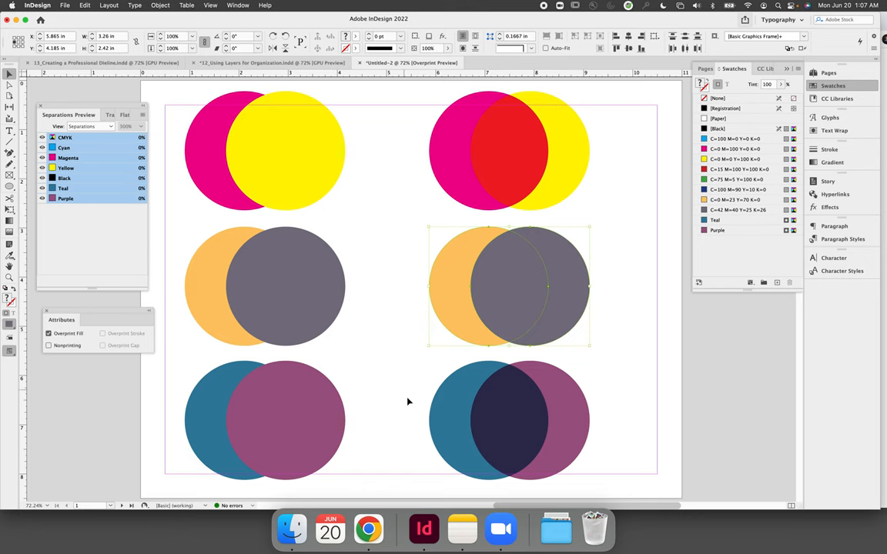
mouse_move(632, 412)
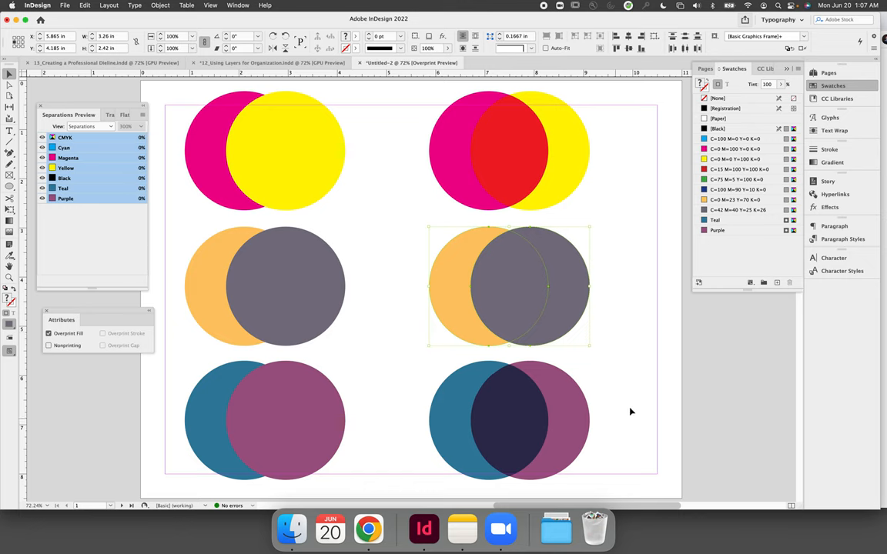
click(739, 210)
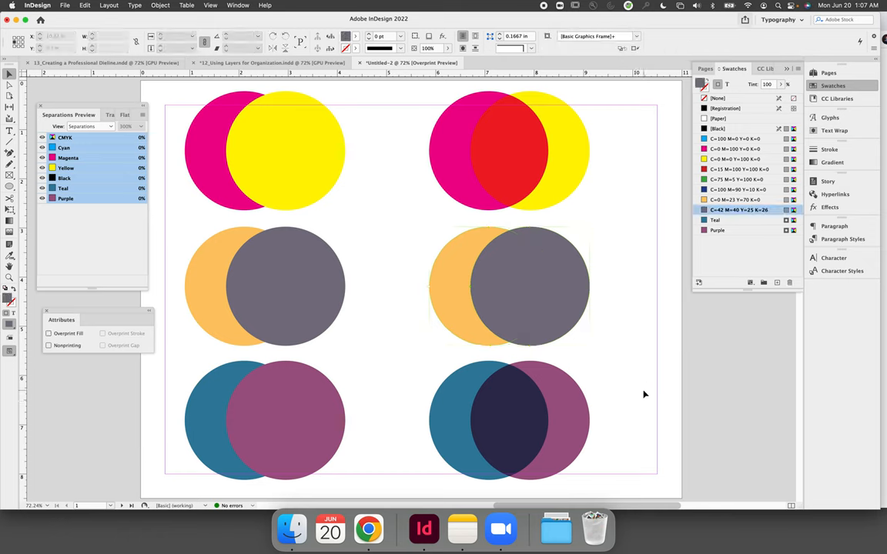
mouse_move(637, 361)
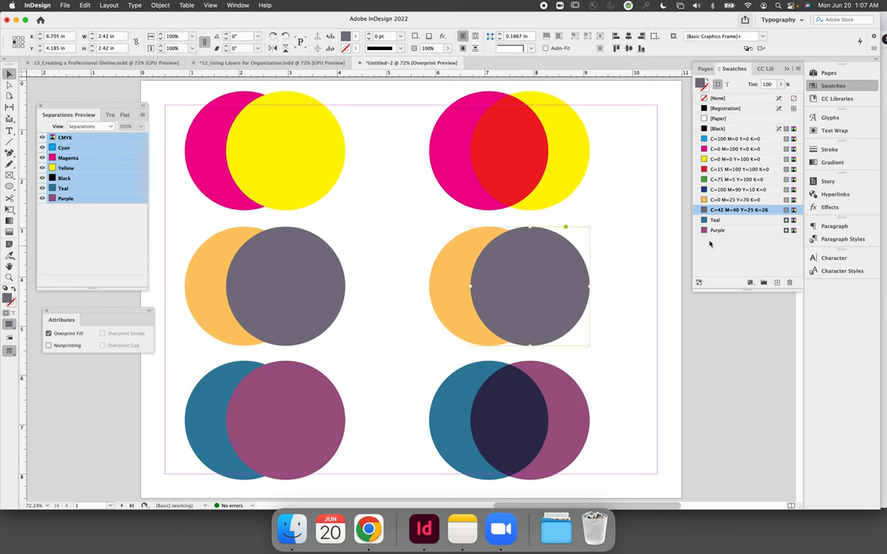
double_click(739, 209)
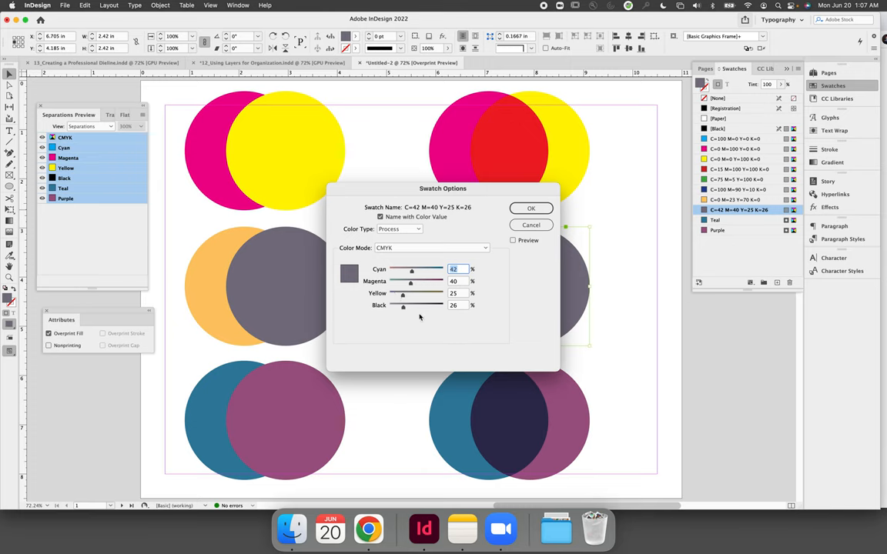
click(529, 208)
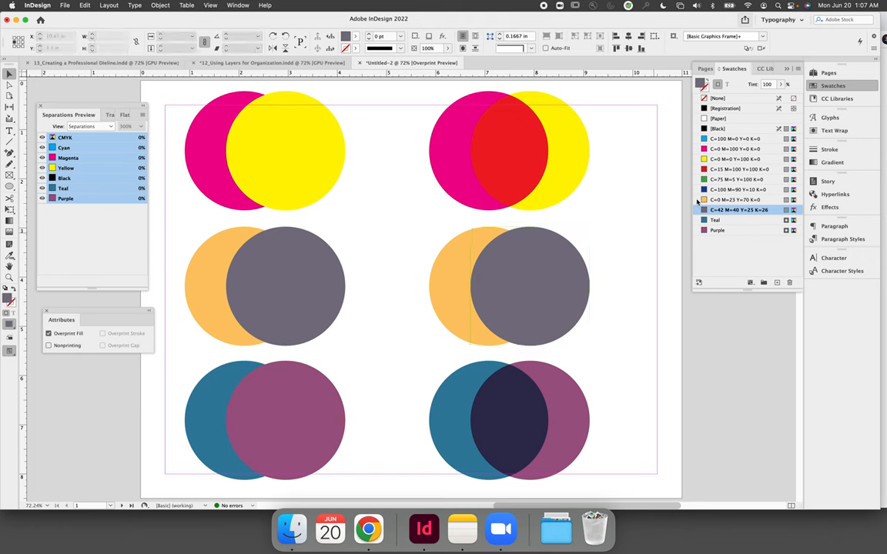
double_click(736, 200)
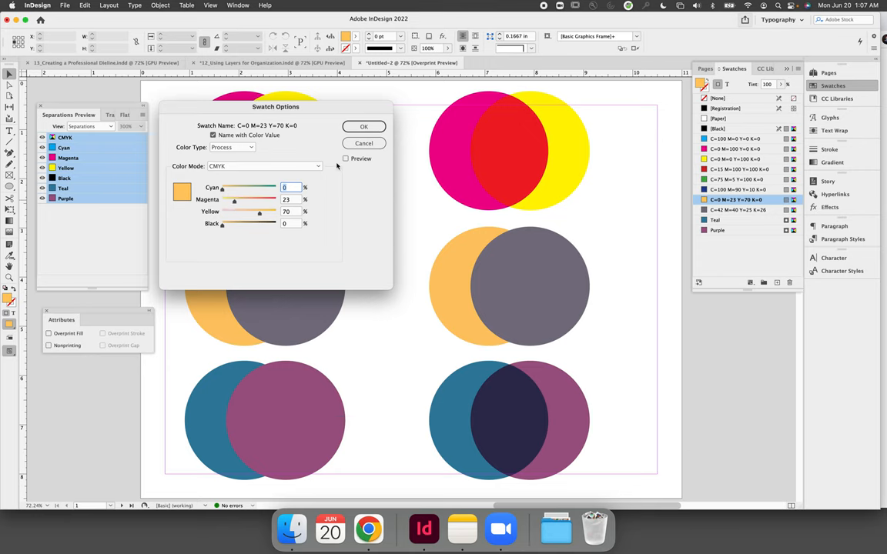
click(363, 127)
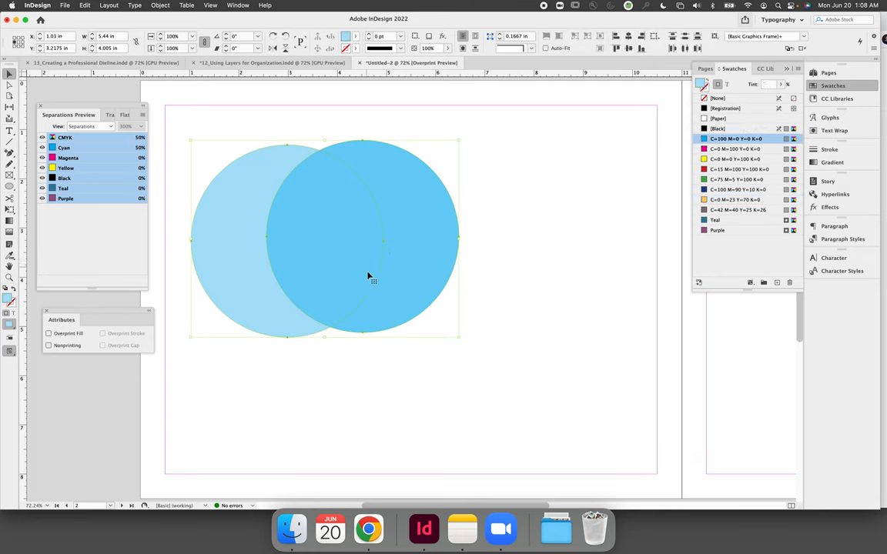
- Select the two overlapping cyan circles on the new page
click(50, 333)
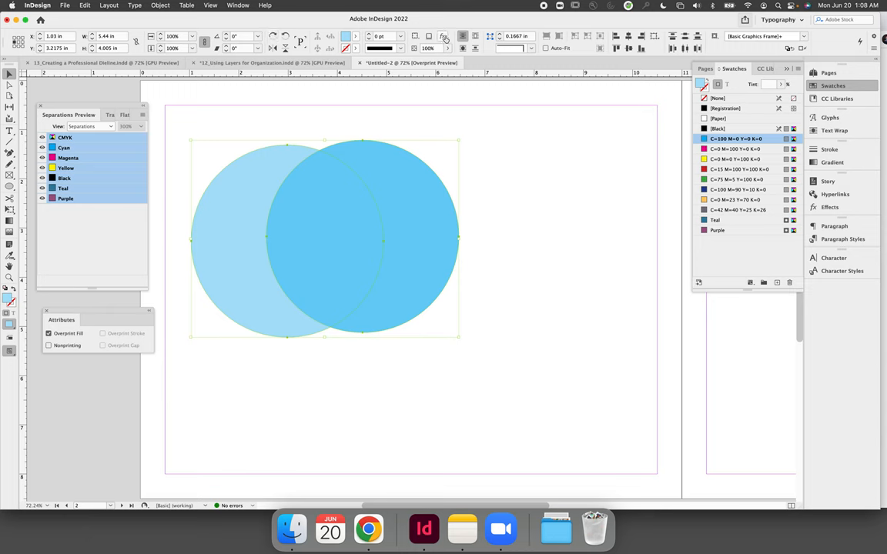
click(160, 7)
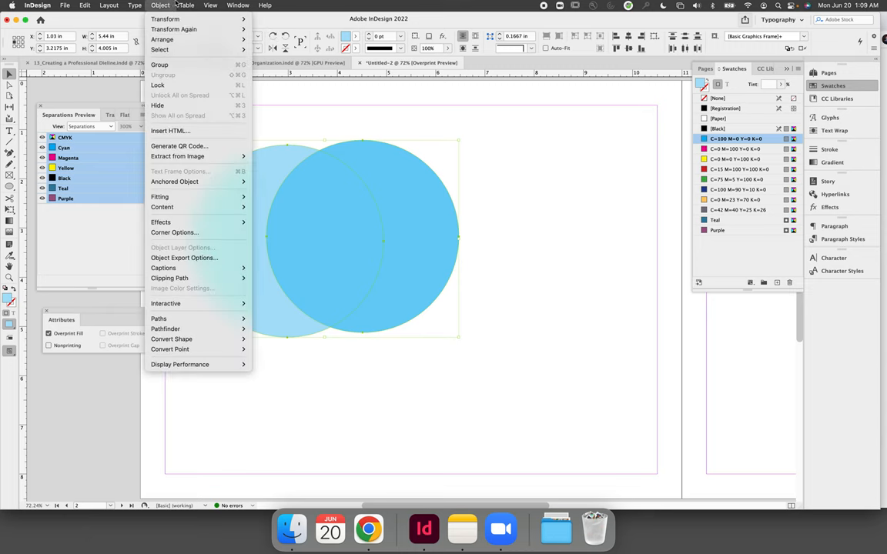
click(237, 6)
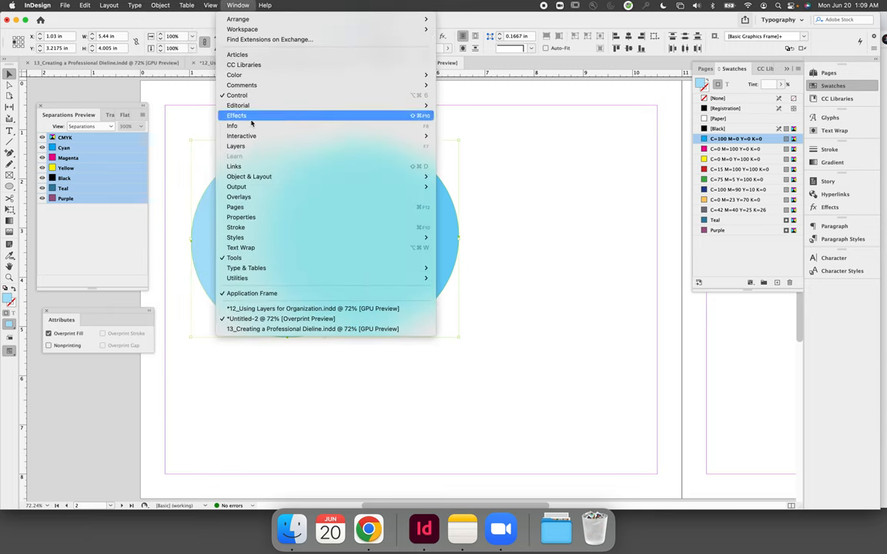
click(237, 115)
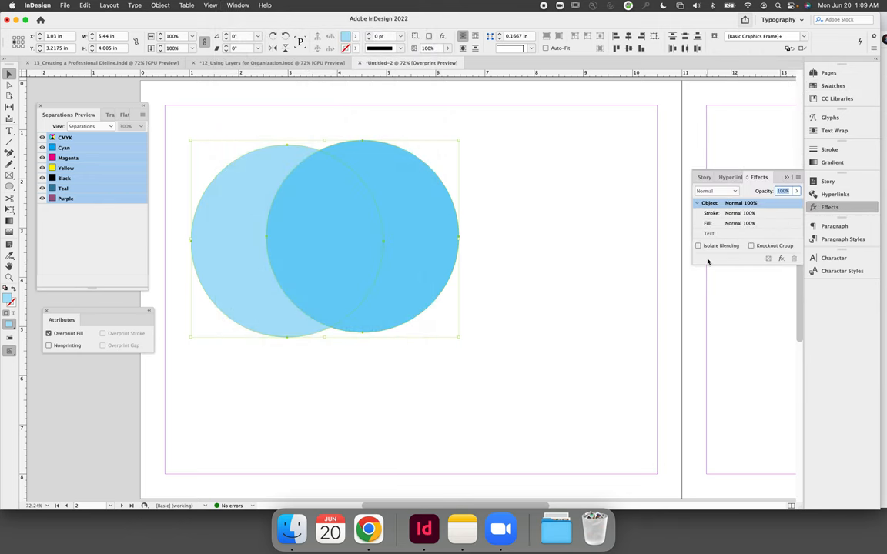
click(716, 191)
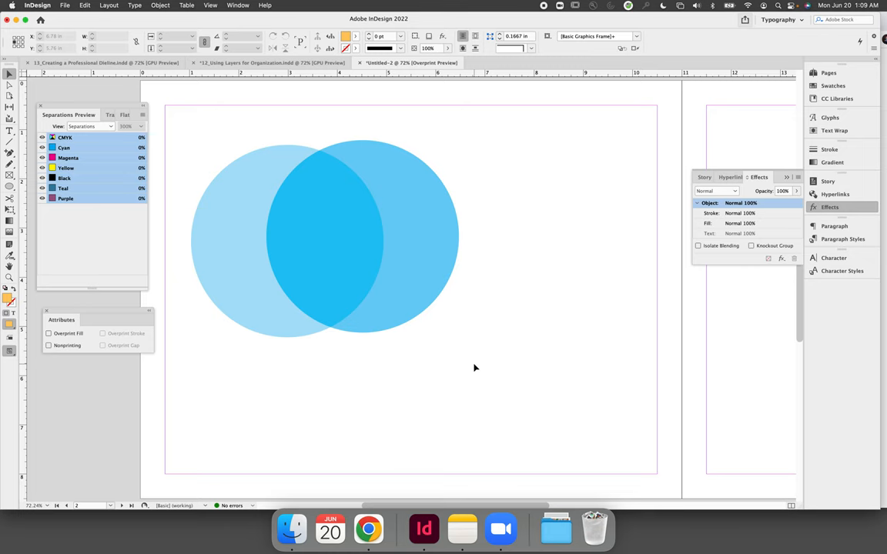
click(50, 333)
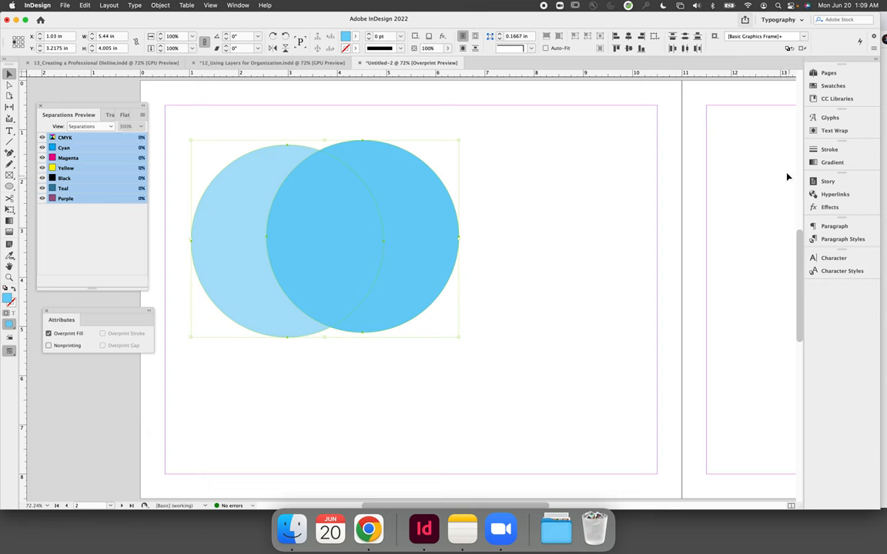
click(828, 72)
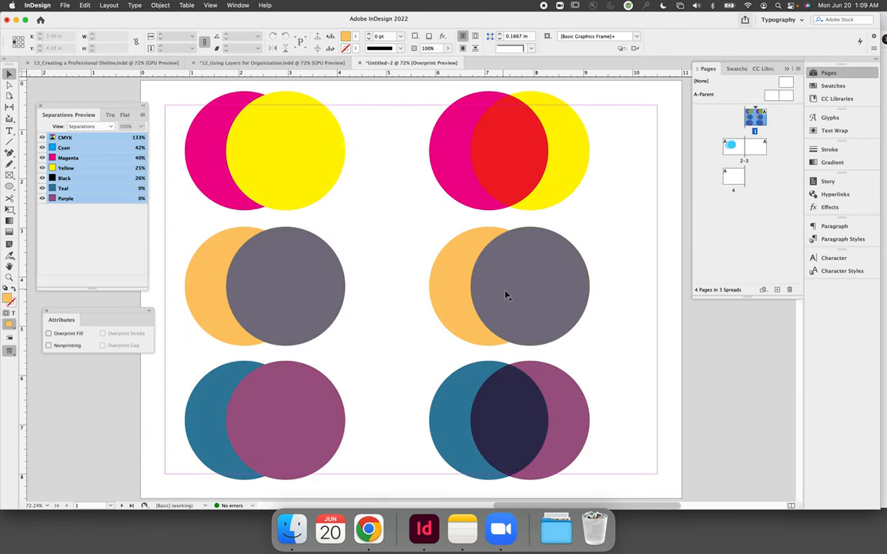
- Restack the middle-right orange and grey pair so their overlap overprints to dark olive
click(531, 285)
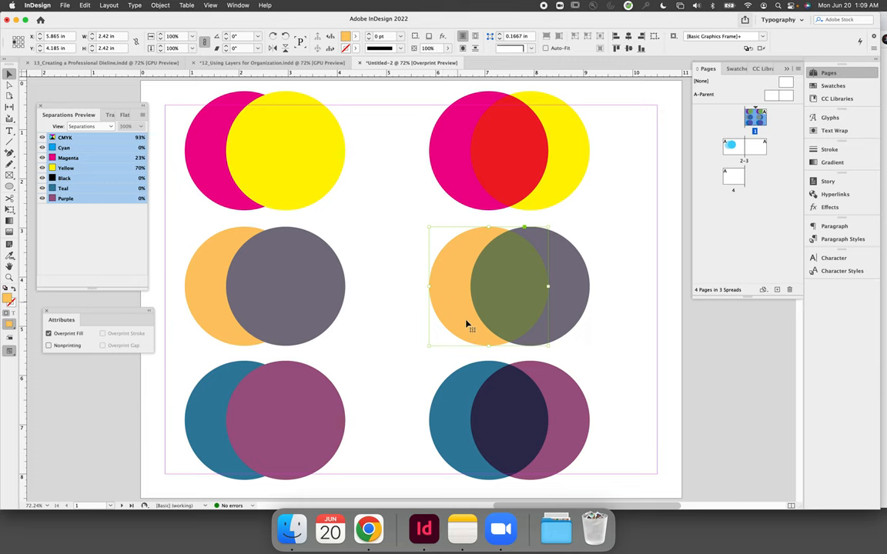
click(598, 311)
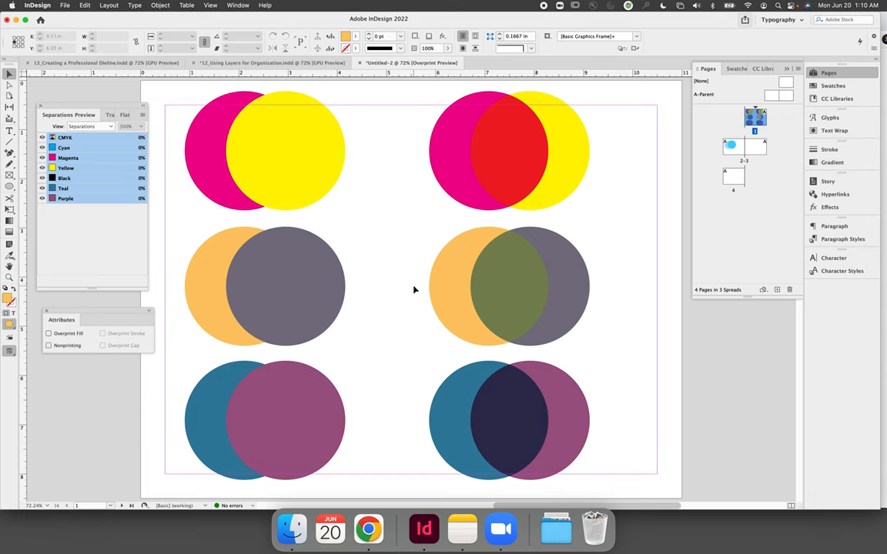
mouse_move(422, 305)
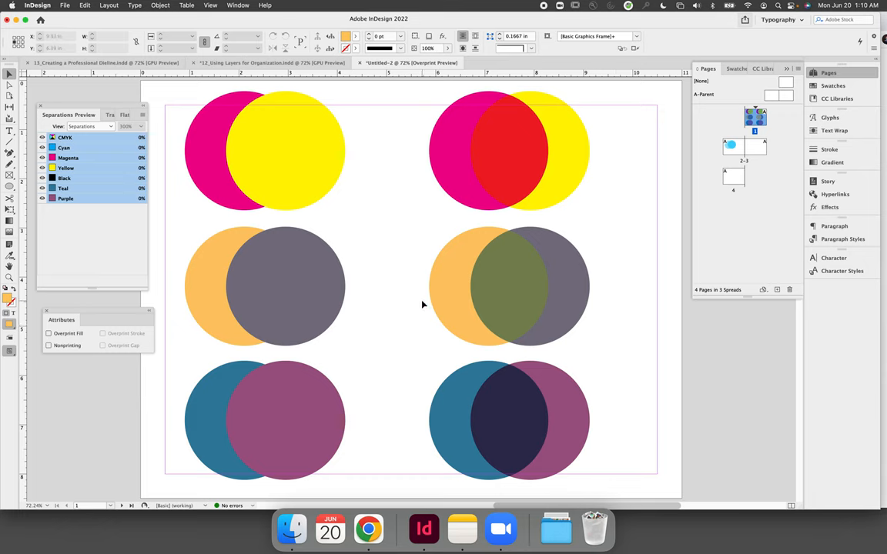
mouse_move(413, 313)
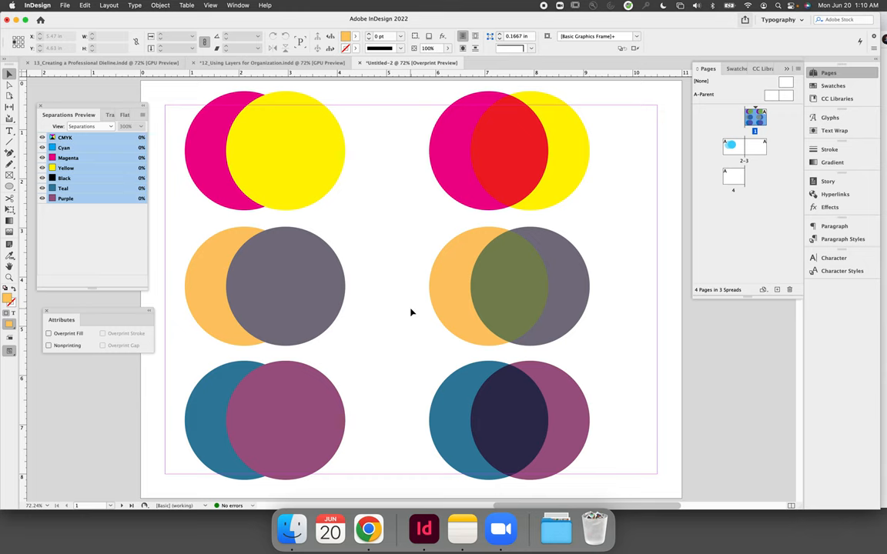
mouse_move(439, 326)
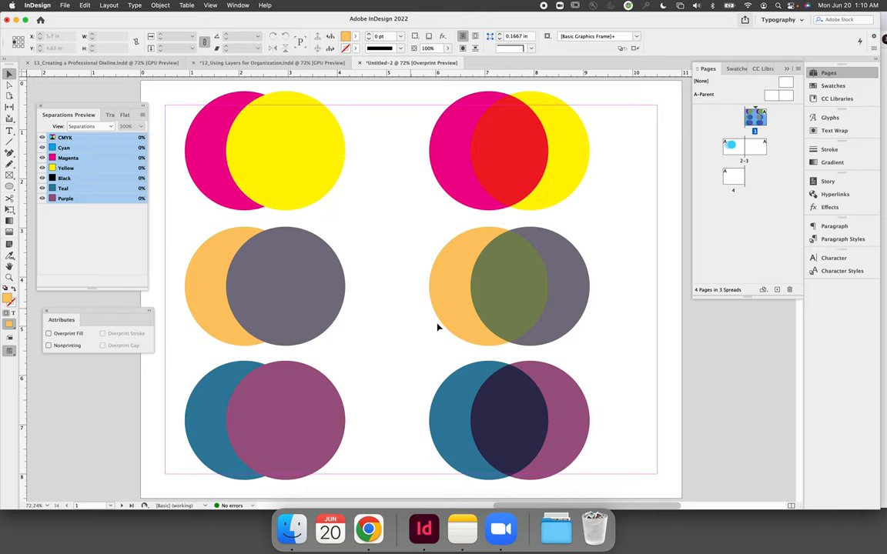